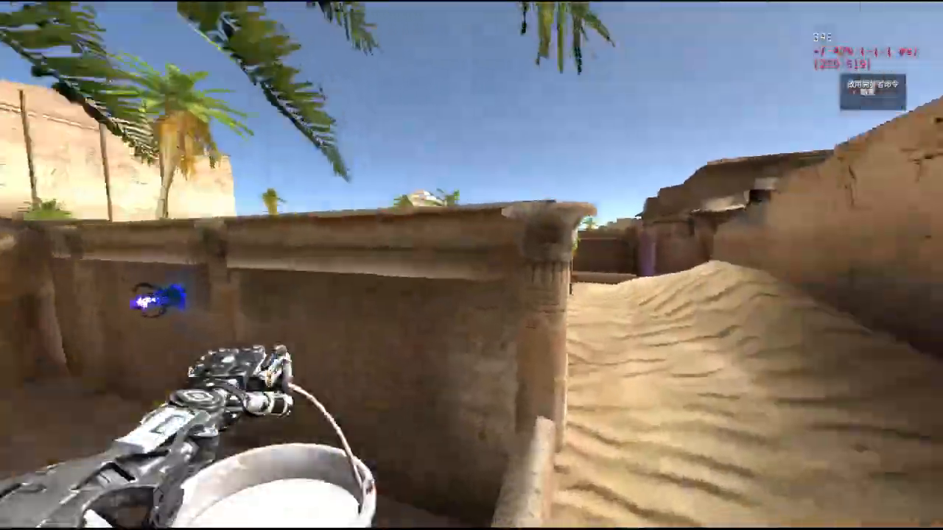
mouse_move(471, 265)
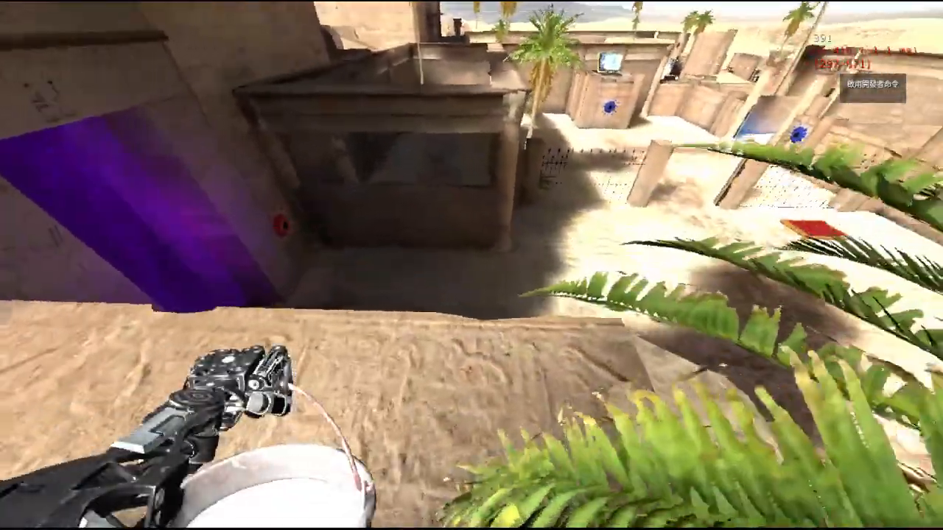